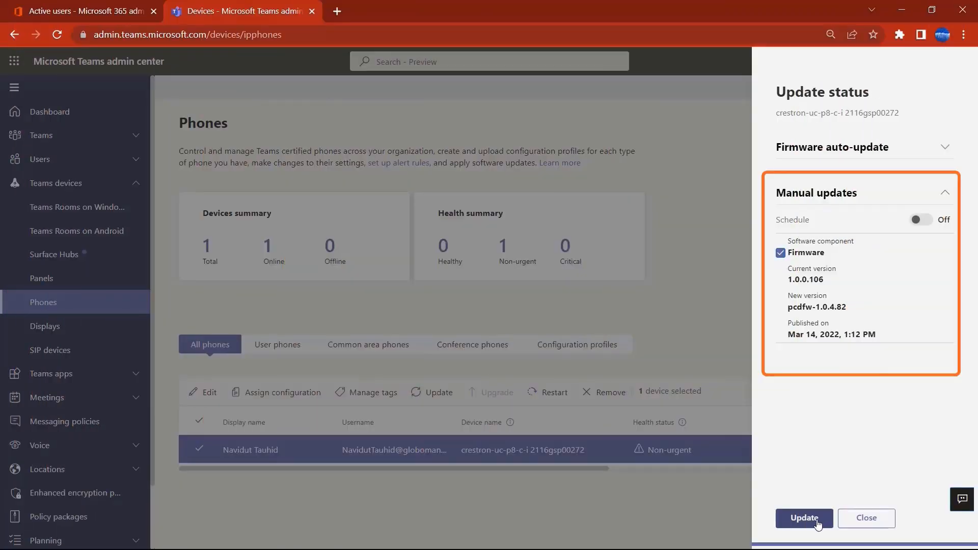
- Leave scheduling off and submit the immediate manual firmware update for the Crestron phone
{"action": "left_click", "coordinate": [916, 220]}
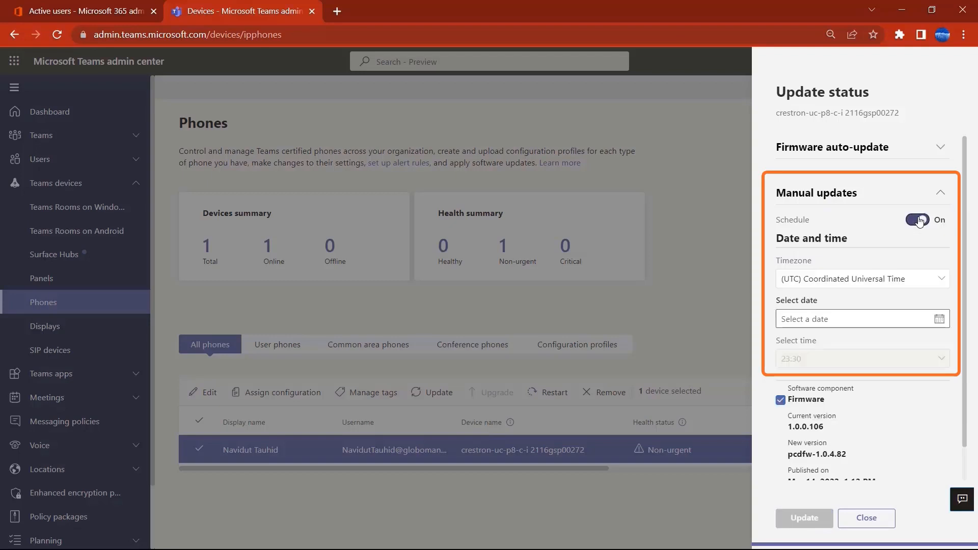
{"action": "left_click", "coordinate": [918, 219]}
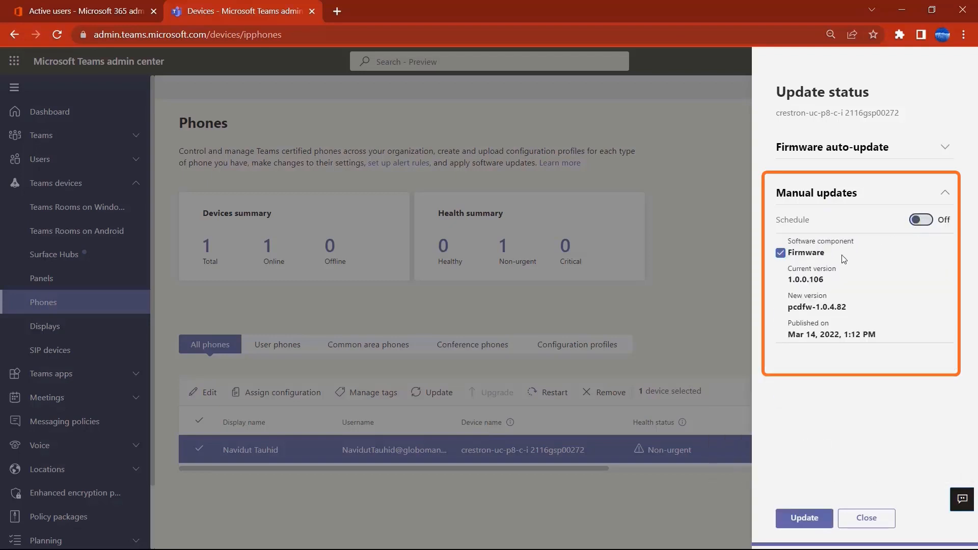
{"action": "left_click", "coordinate": [804, 518]}
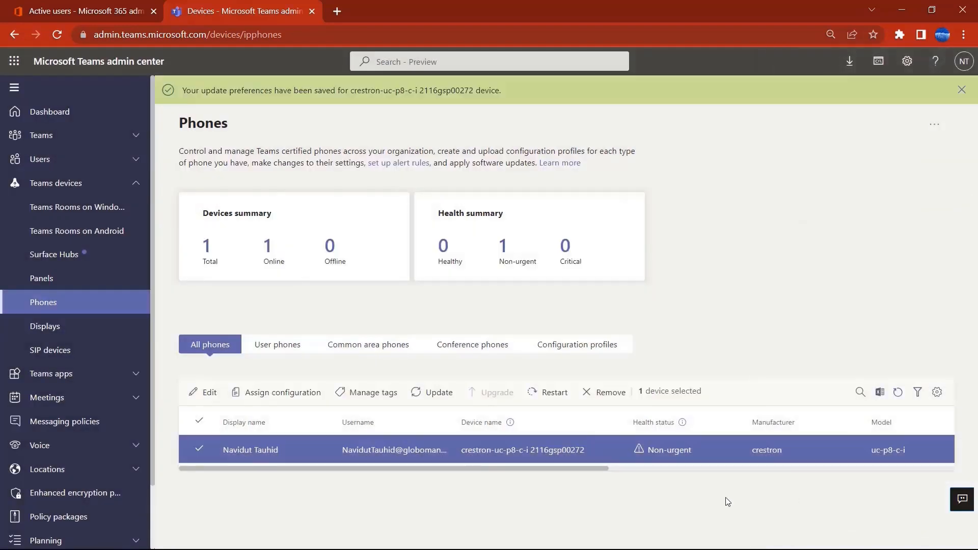